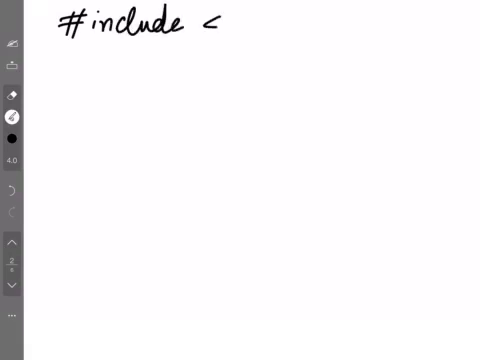
{"action": "type", "text": "iostream.h>"}
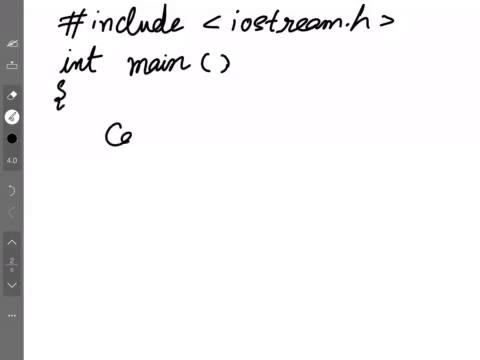
{"action": "type", "text": "out <<\"Hello World\"."}
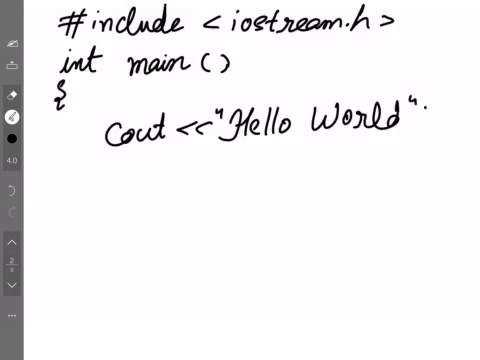
{"action": "type", "text": ";"}
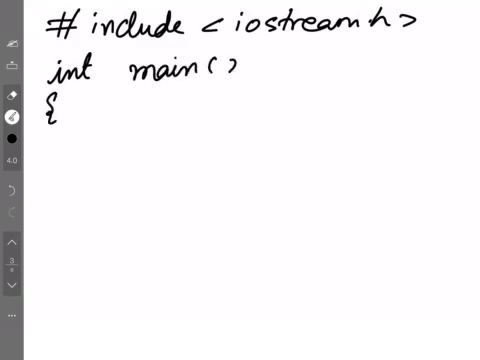
{"action": "type", "text": "int a, b, c"}
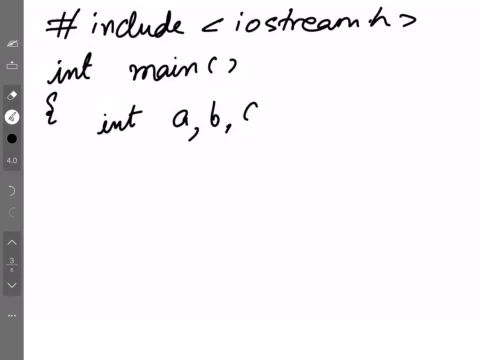
{"action": "type", "text": "Printf("}
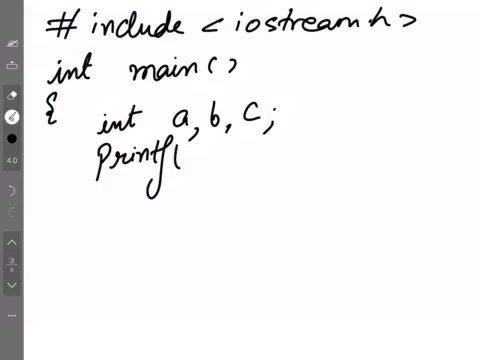
{"action": "type", "text": "\"Enb"}
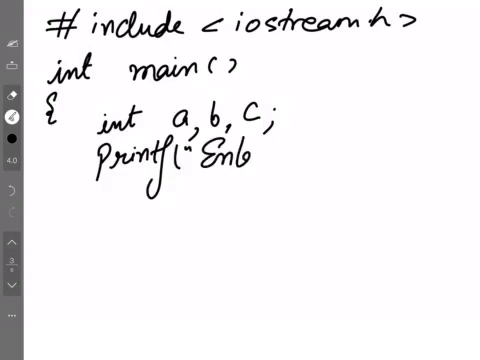
{"action": "type", "text": "Enter tw"}
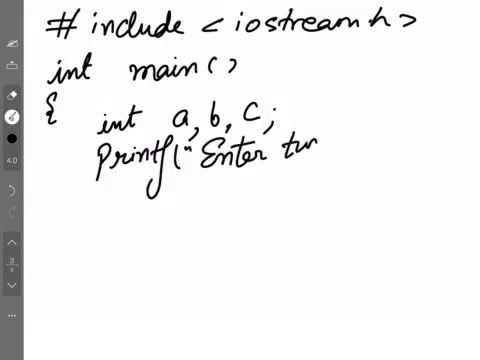
{"action": "type", "text": "o numbers\");"}
{"action": "type", "text": "Scanf"}
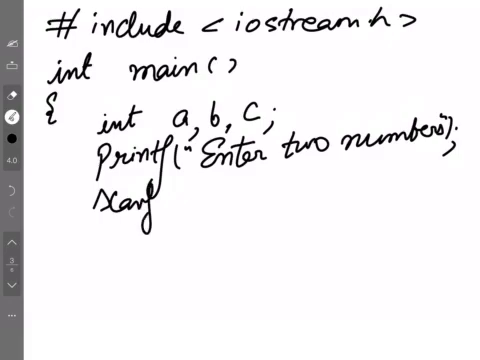
{"action": "type", "text": "(\"%d /"}
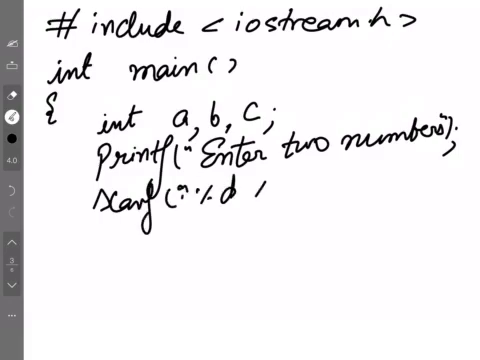
{"action": "type", "text": "%d\", &"}
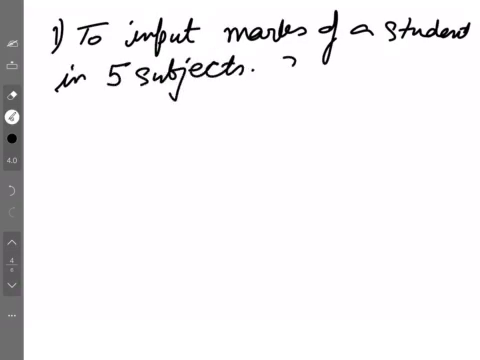
{"action": "type", "text": "Calcula"}
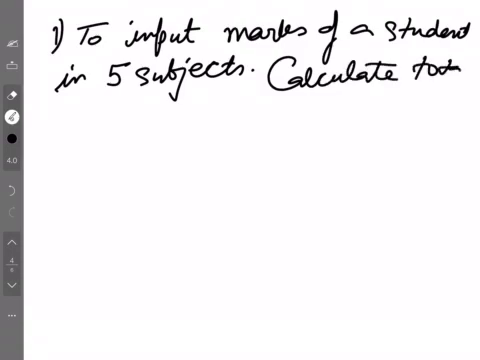
{"action": "type", "text": "and percentage marks, print"}
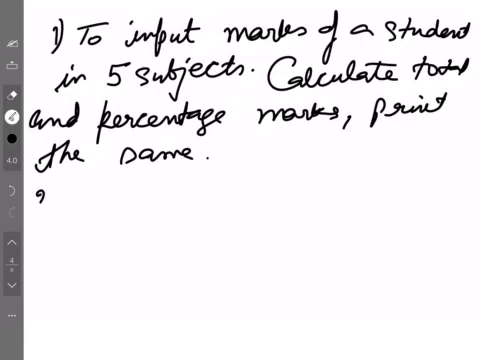
{"action": "type", "text": "2) To b"}
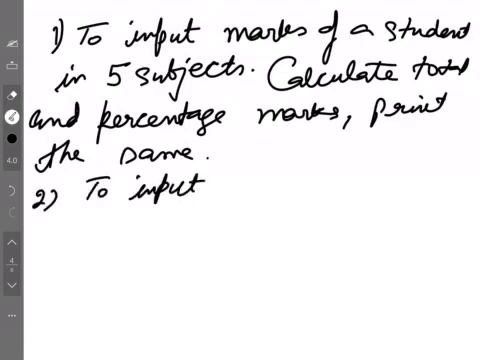
{"action": "type", "text": "cost o"}
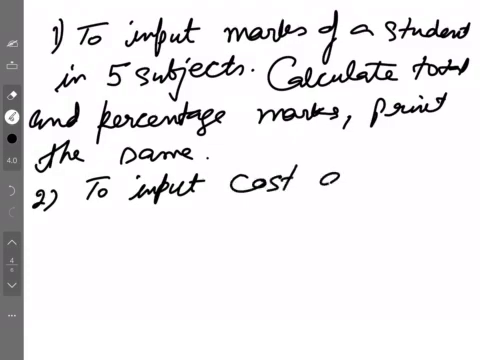
{"action": "type", "text": "and q"}
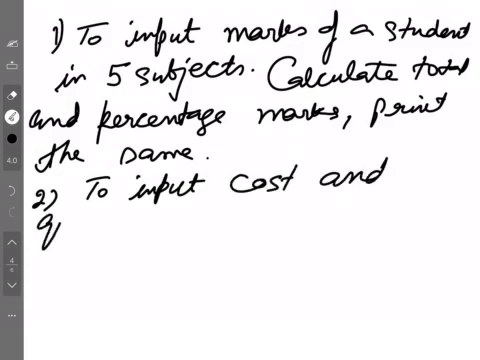
{"action": "type", "text": "quantity of a"}
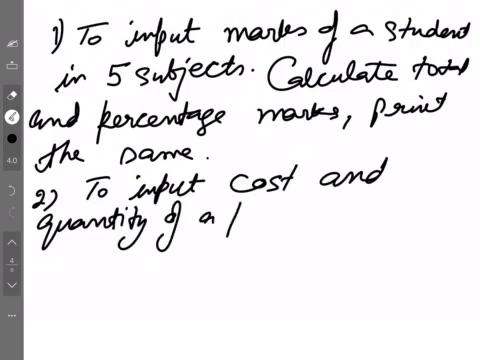
{"action": "type", "text": "product. Cal"}
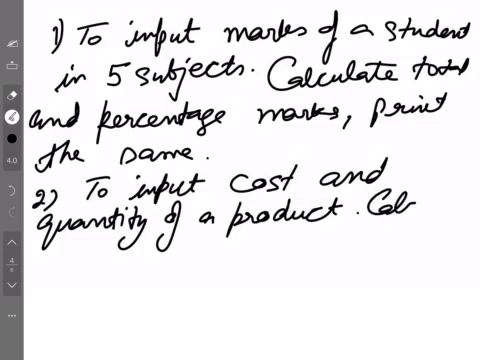
{"action": "type", "text": "Calculate amo."}
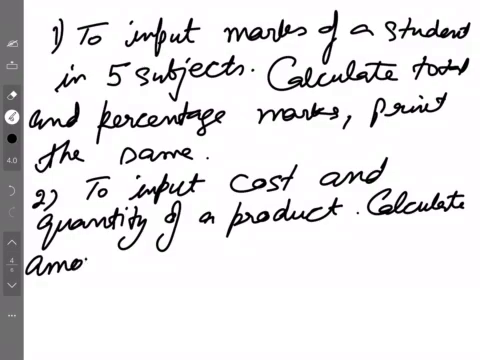
{"action": "type", "text": "unt, discount"}
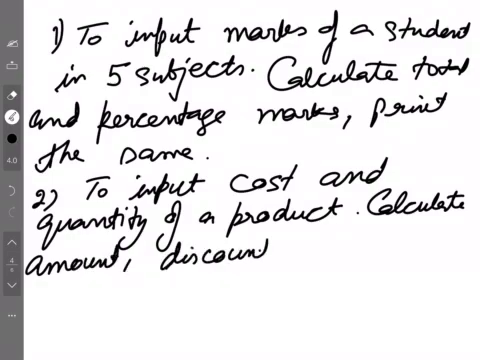
{"action": "type", "text": "(10% of amount) and net amount (amo"}
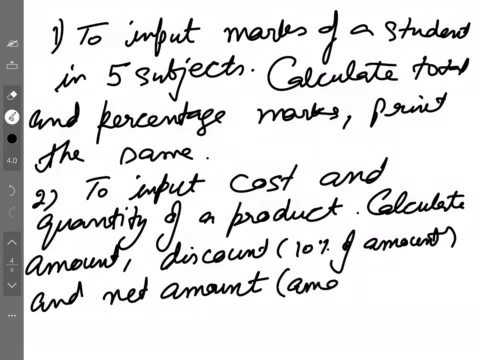
{"action": "type", "text": "amount - d"}
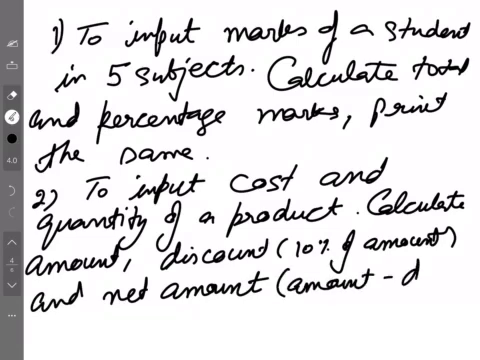
{"action": "type", "text": "is)"}
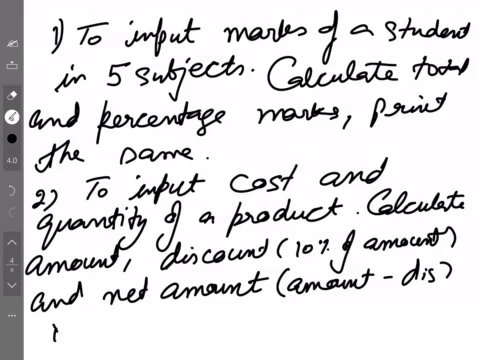
{"action": "type", "text": "Print a"}
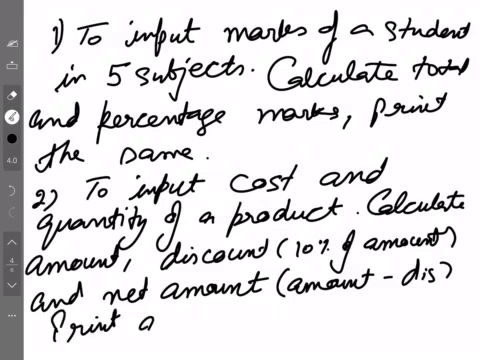
{"action": "type", "text": "all of the"}
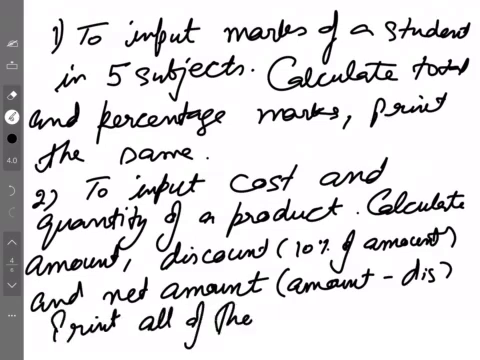